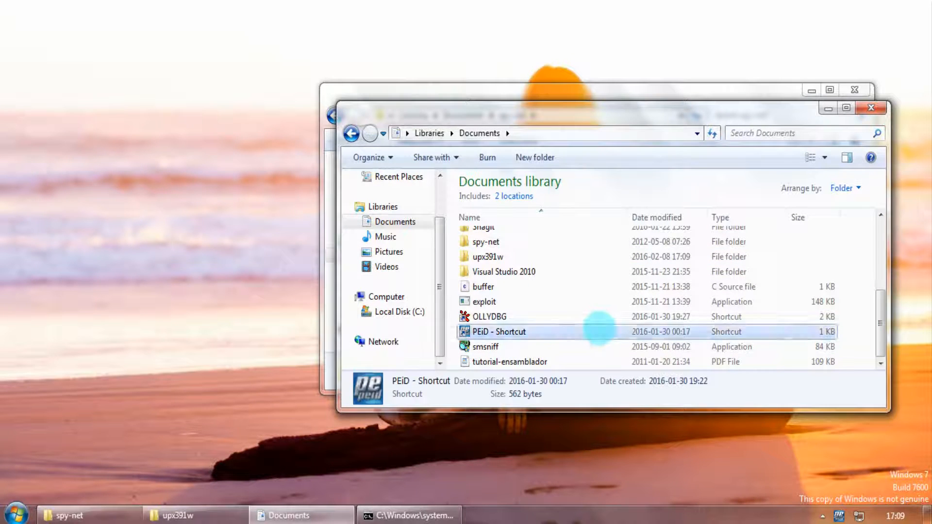
Step: Launch PEiD and scan SpyNet.exe, detecting UPX 0.89.6–2.90 packing
double_click(499, 332)
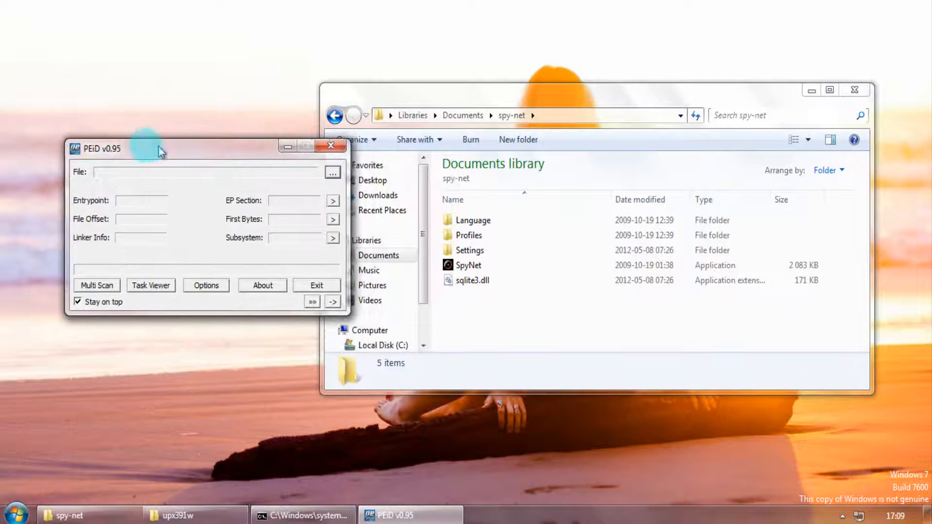
click(469, 265)
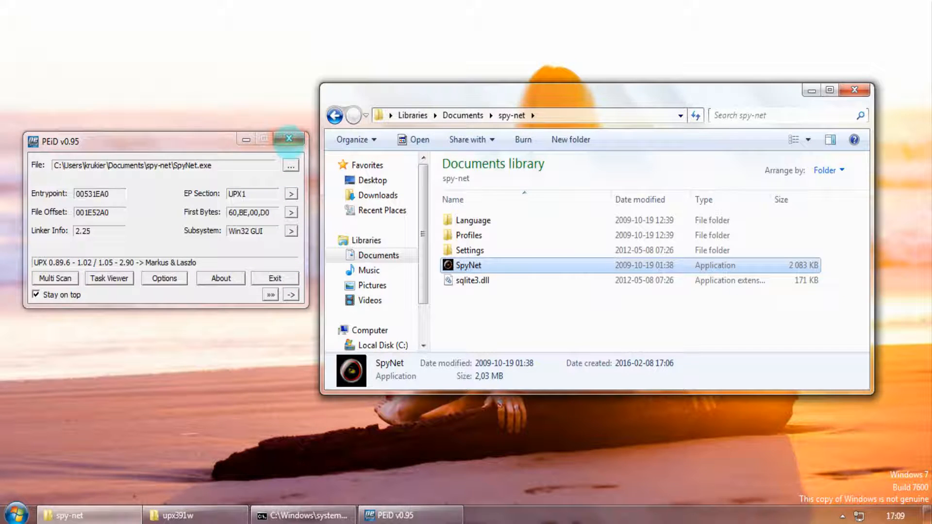
Step: Debug SpyNet.exe in x32dbg and list its string references, which come from ntdll.dll
right_click(468, 265)
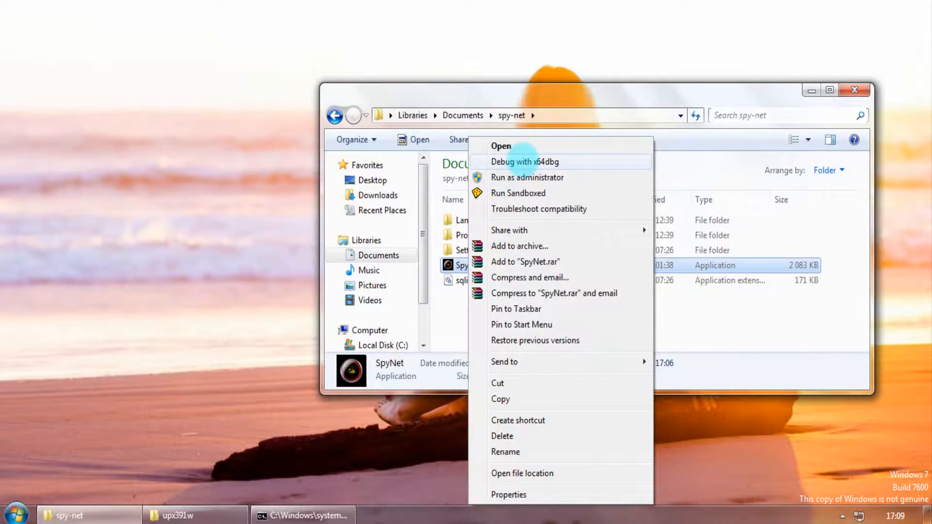
click(524, 161)
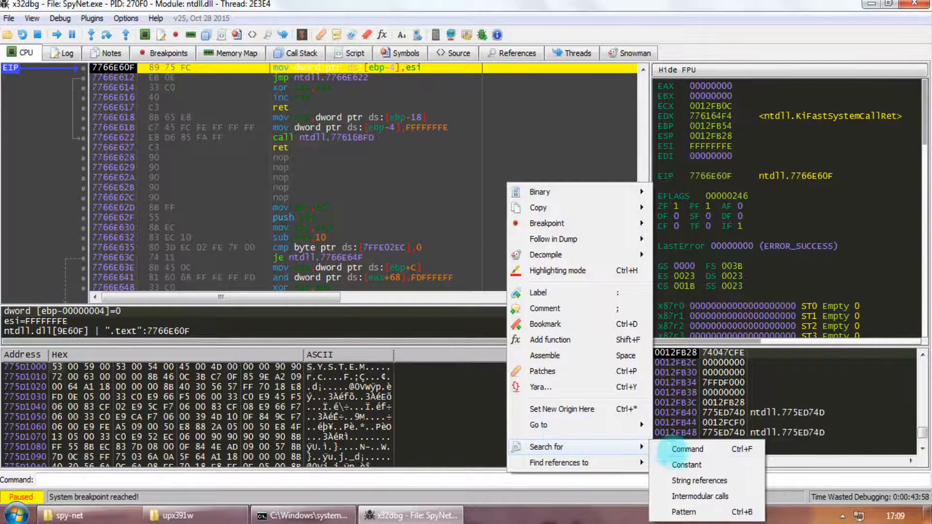
click(699, 481)
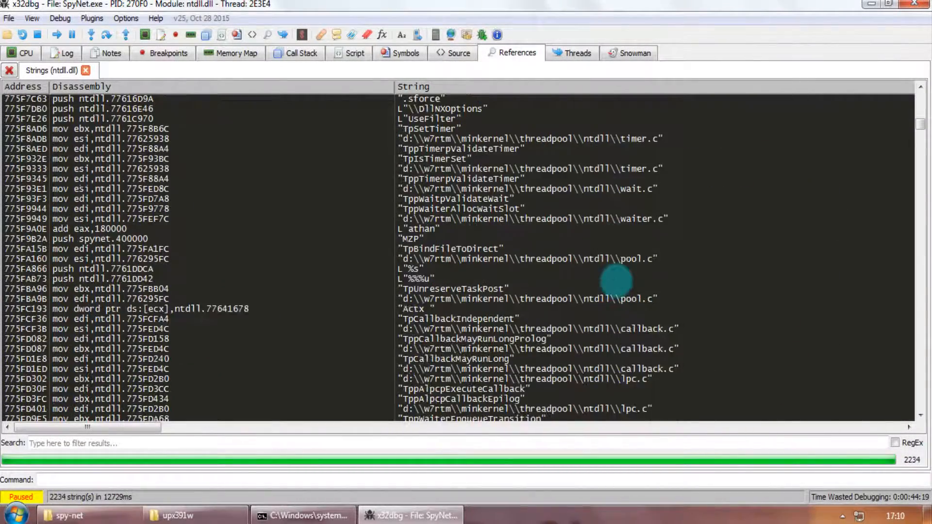
scroll(down, 3)
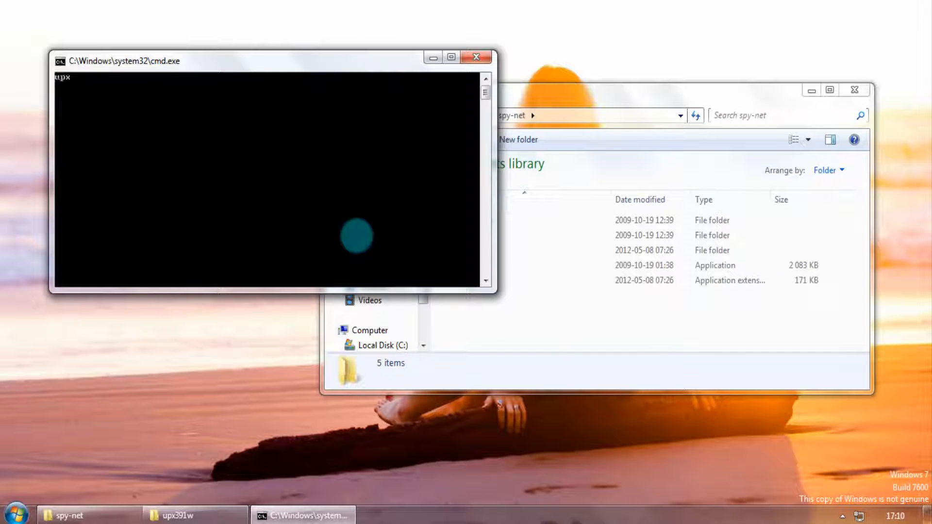
Step: Run upx -d on SpyNet.exe in the spy-net folder to unpack it, then close the command window
text(-d)
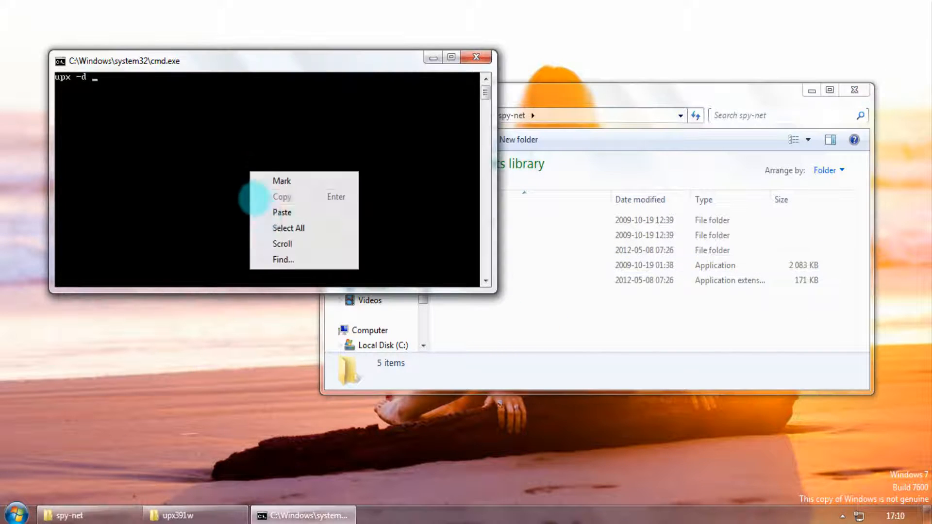
click(281, 213)
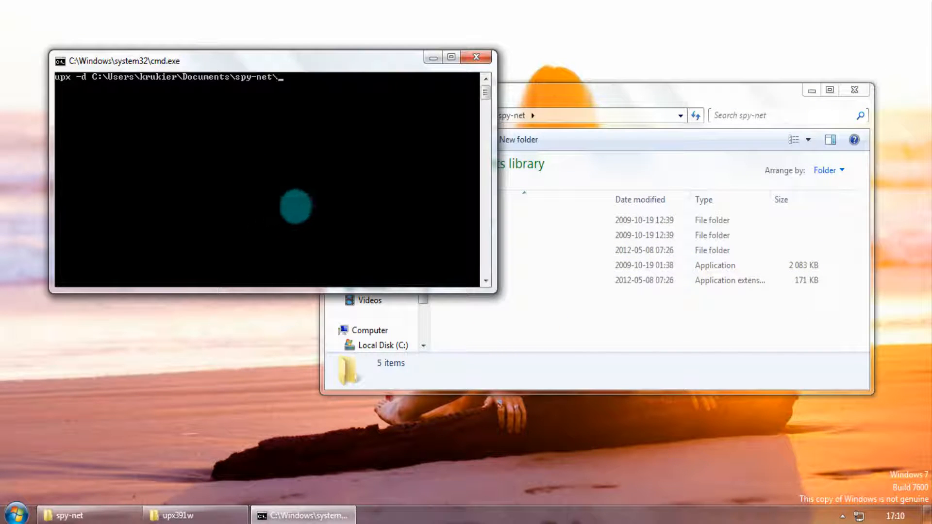
text(SpyNet.exe)
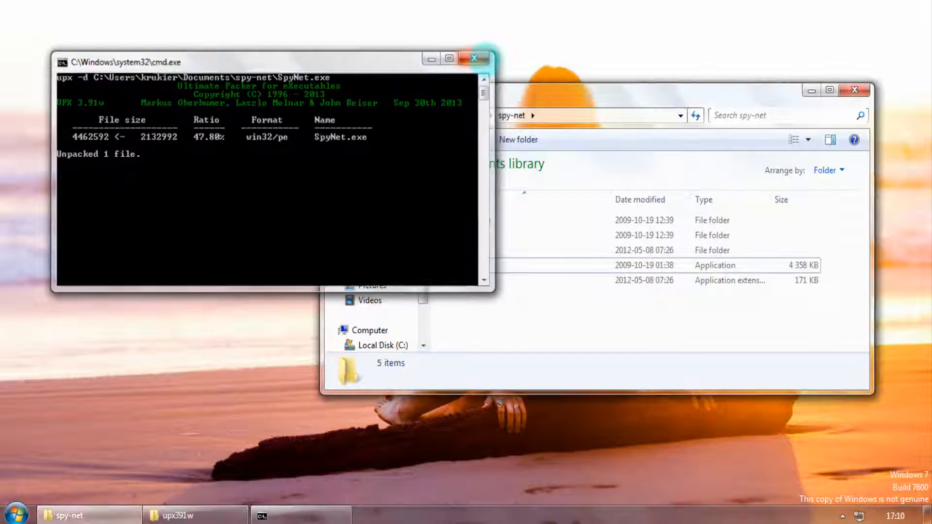
click(474, 58)
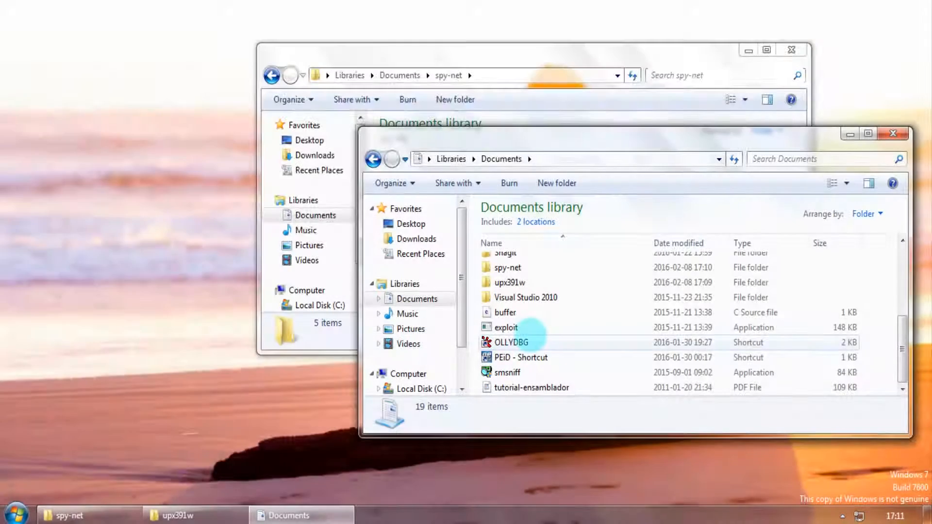
Step: Launch OllyDbg and load the unpacked 4 358 KB SpyNet.exe into it
double_click(511, 342)
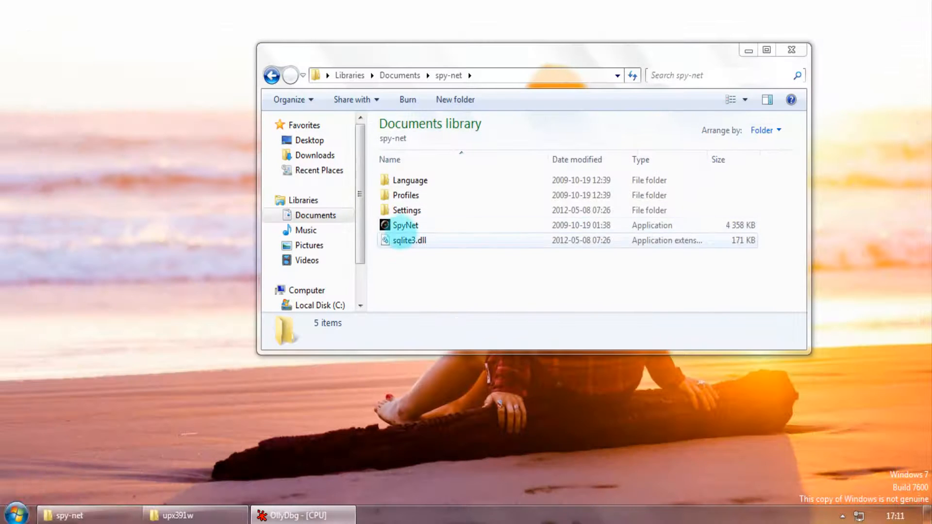
click(297, 517)
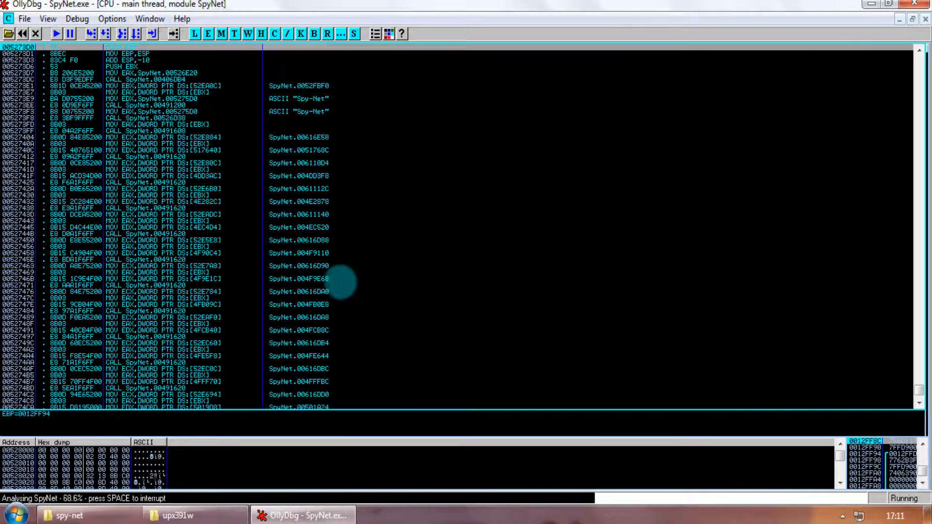
Step: Search all referenced text strings in SpyNet's code, revealing keylogger and HTTP Proxy strings
right_click(340, 282)
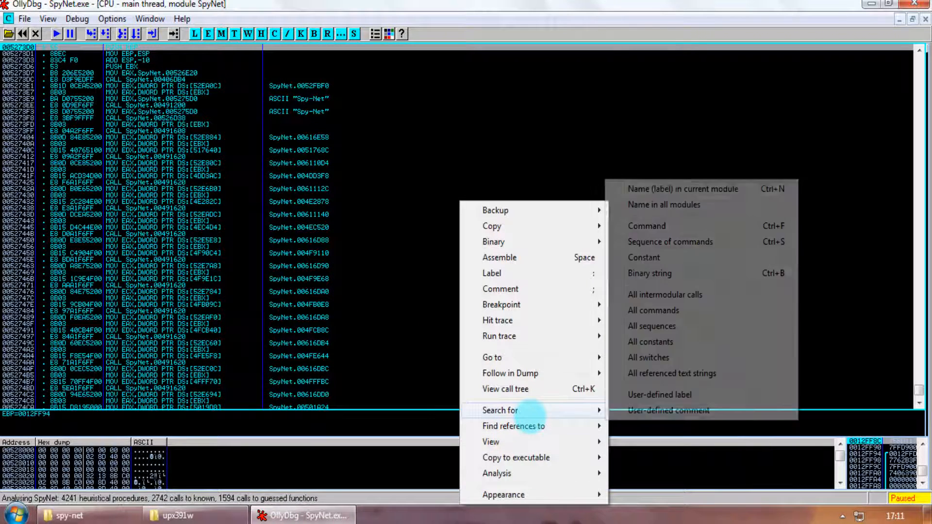
click(672, 373)
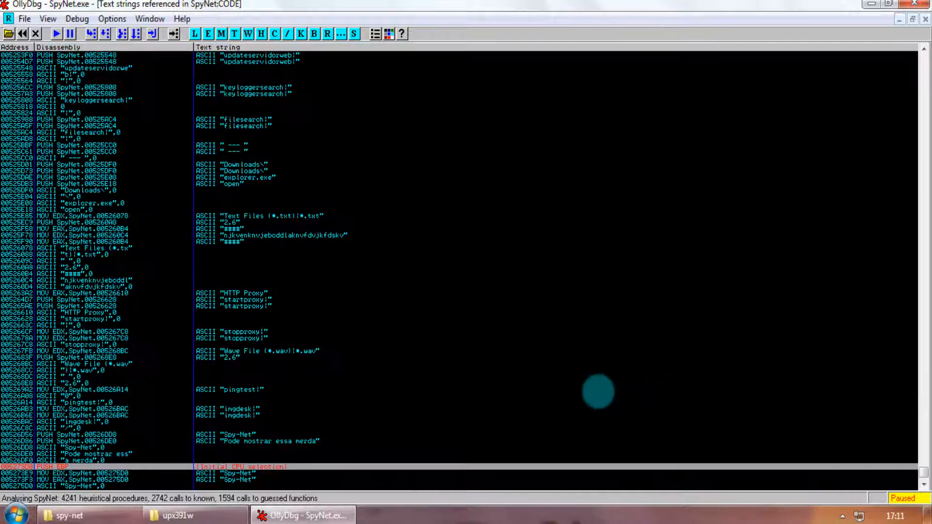